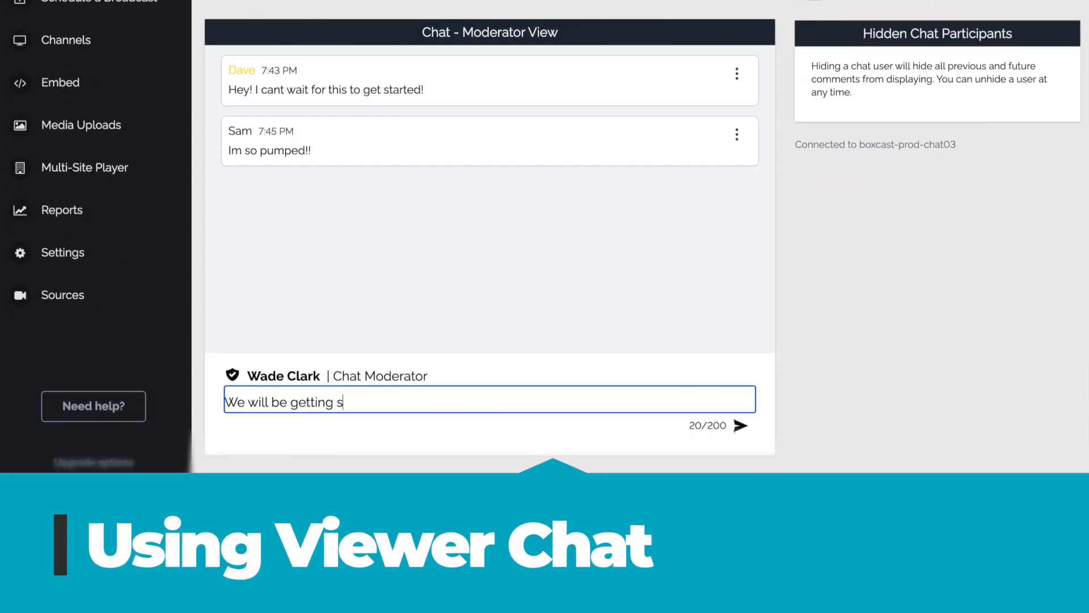
Leave Moderate Chat for the Dashboard listing BoxCast Podcast Ep: 4 on October 12
{"action": "type", "text": "tarted shortly"}
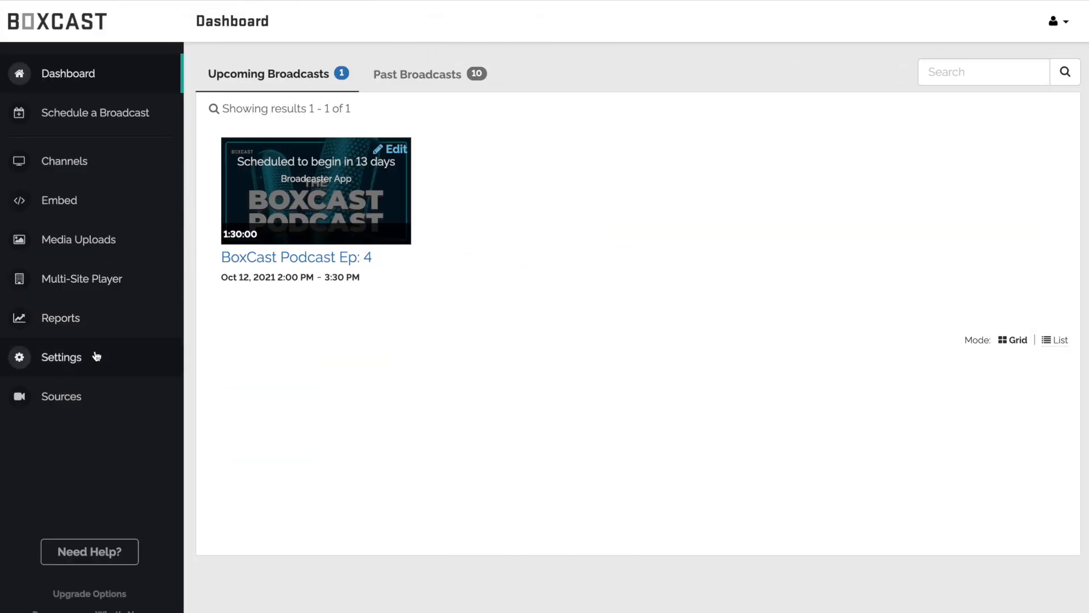
Switch on 'Enable viewer chat by default' in account Settings and save the change
{"action": "left_click", "coordinate": [61, 357]}
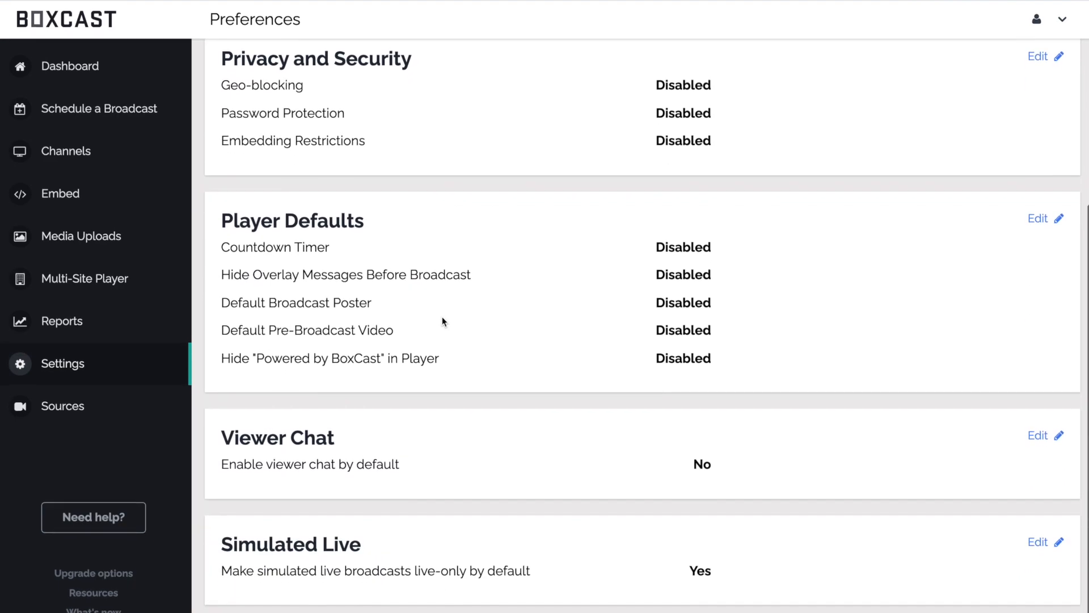
{"action": "left_click", "coordinate": [1039, 436]}
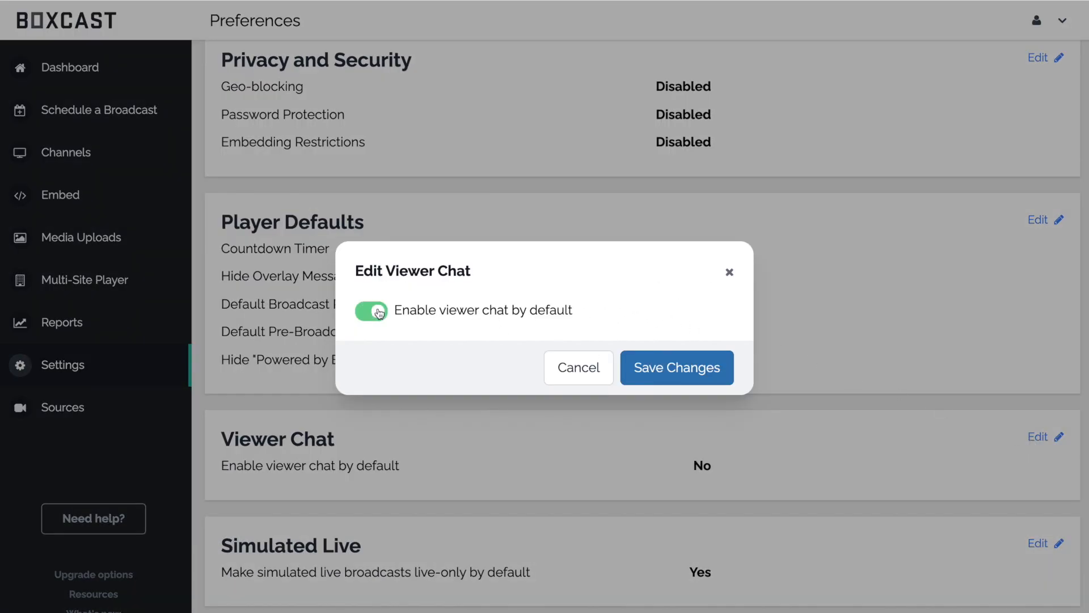
{"action": "left_click", "coordinate": [675, 367]}
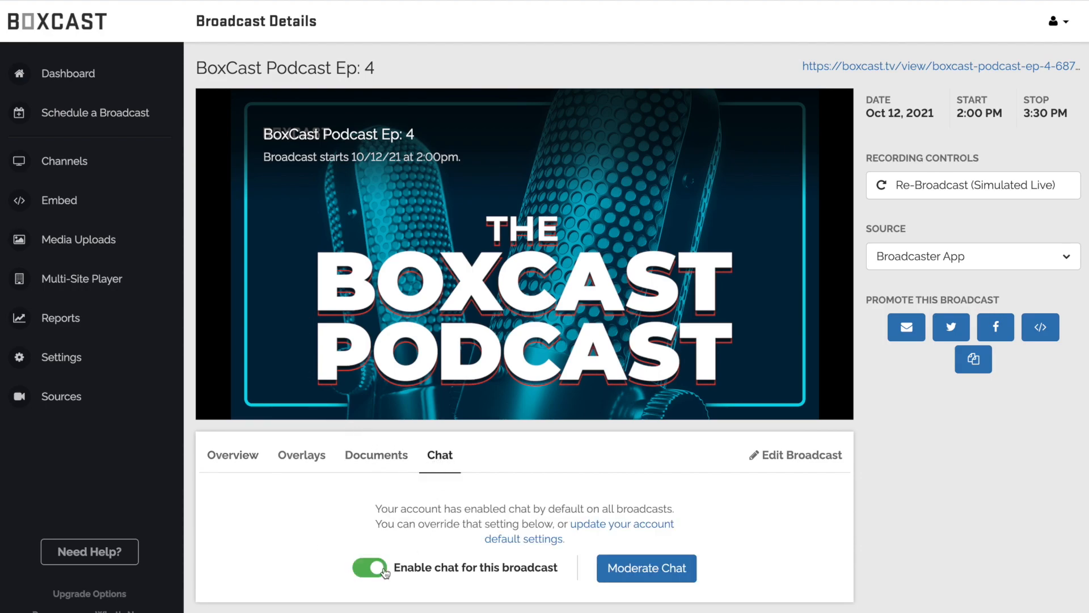
Keep 'Enable chat for this broadcast' on for BoxCast Podcast Ep: 4, then return to Dashboard
{"action": "left_click", "coordinate": [368, 567]}
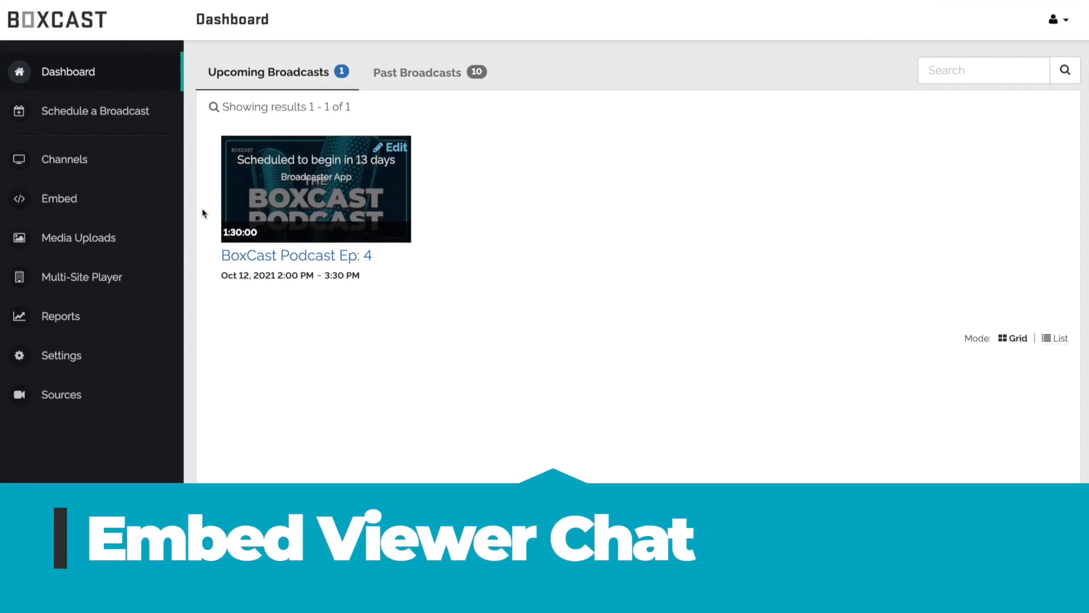
{"action": "mouse_move", "coordinate": [94, 199]}
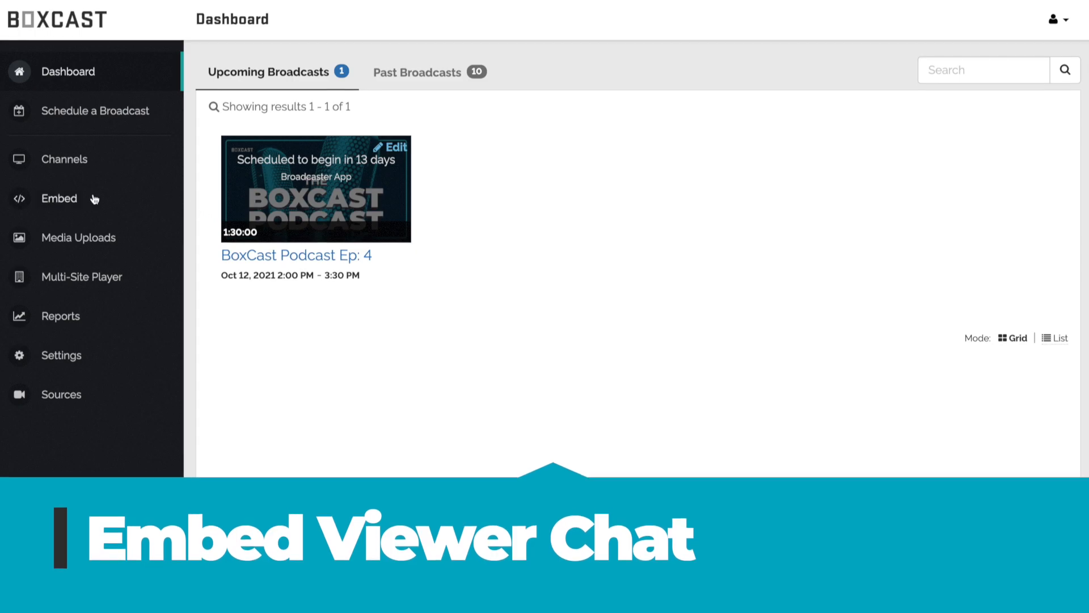
Generate embed code with Show Viewer Chat checked, preview it, and copy it to the clipboard
{"action": "left_click", "coordinate": [59, 198]}
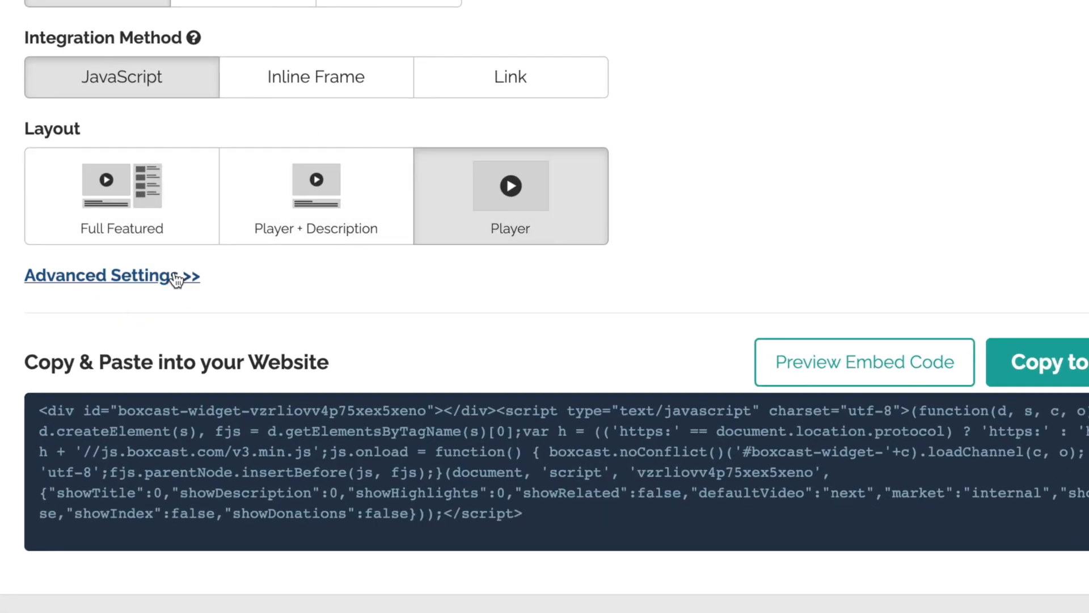
{"action": "left_click", "coordinate": [101, 275]}
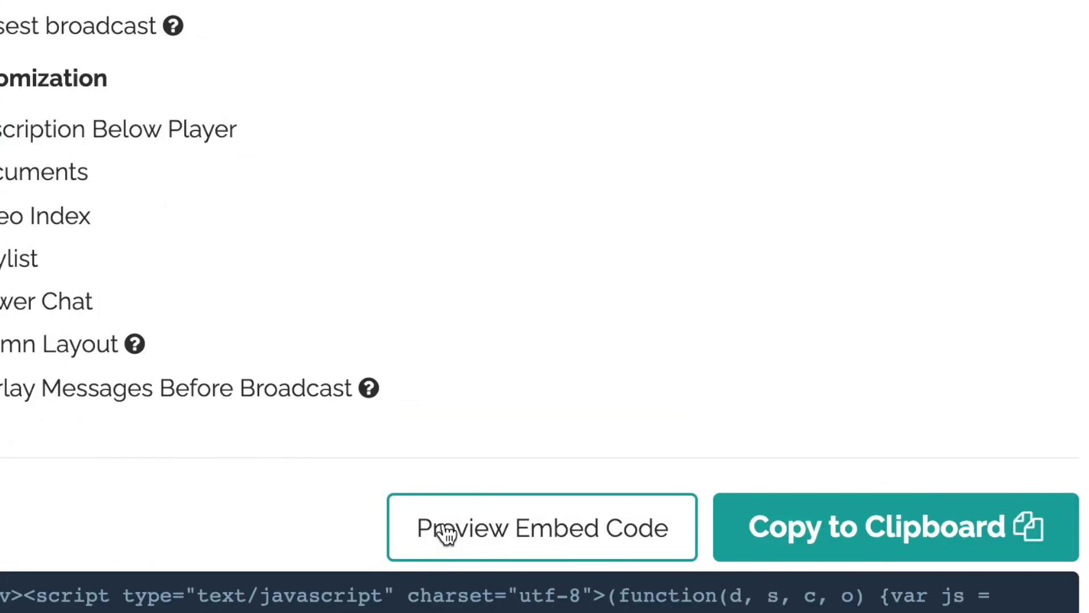
{"action": "left_click", "coordinate": [542, 527]}
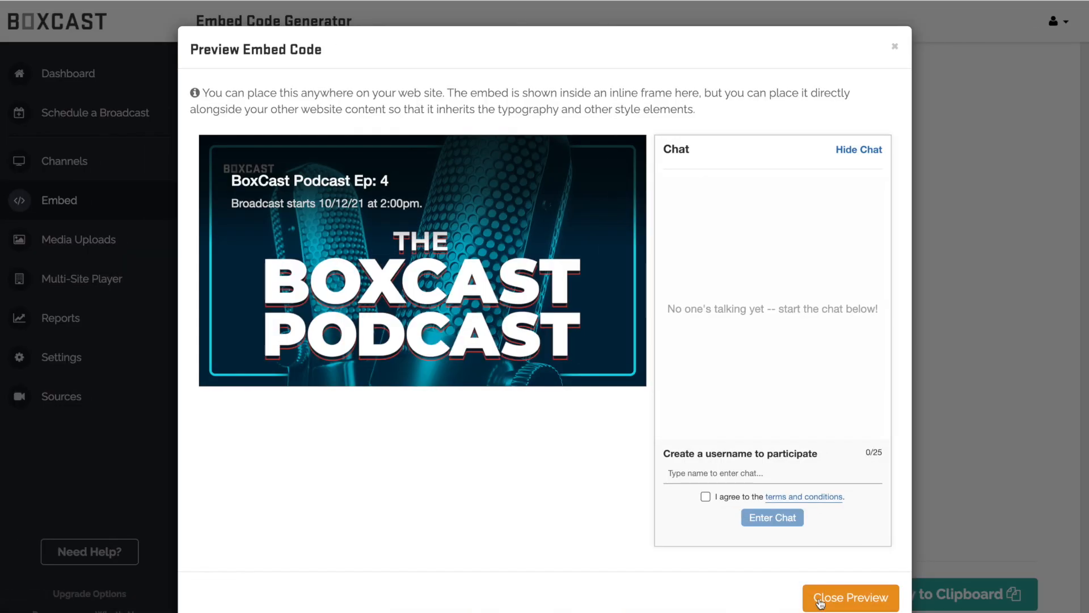
{"action": "left_click", "coordinate": [850, 597]}
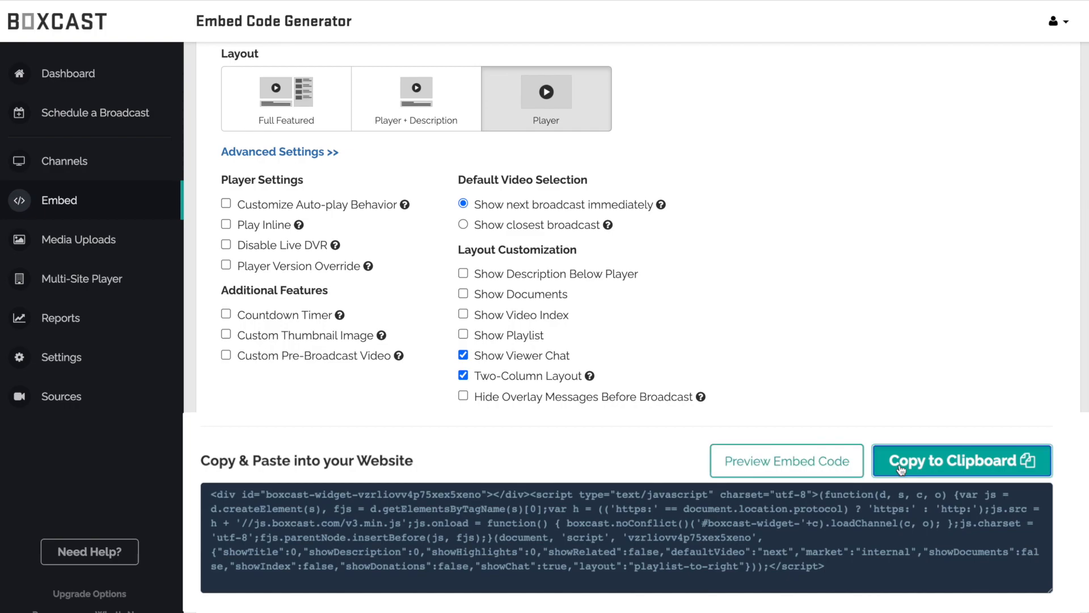
{"action": "left_click", "coordinate": [785, 461]}
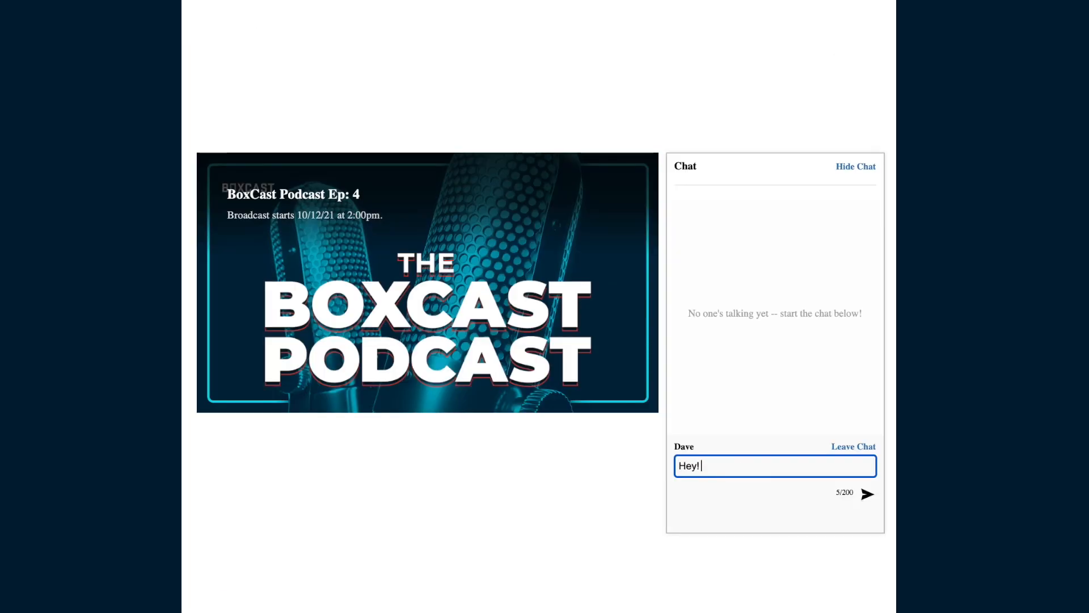
Post 'Hey! I cant wait for this to get started!' in embedded chat, then join as another viewer
{"action": "type", "text": "I cant wait for this"}
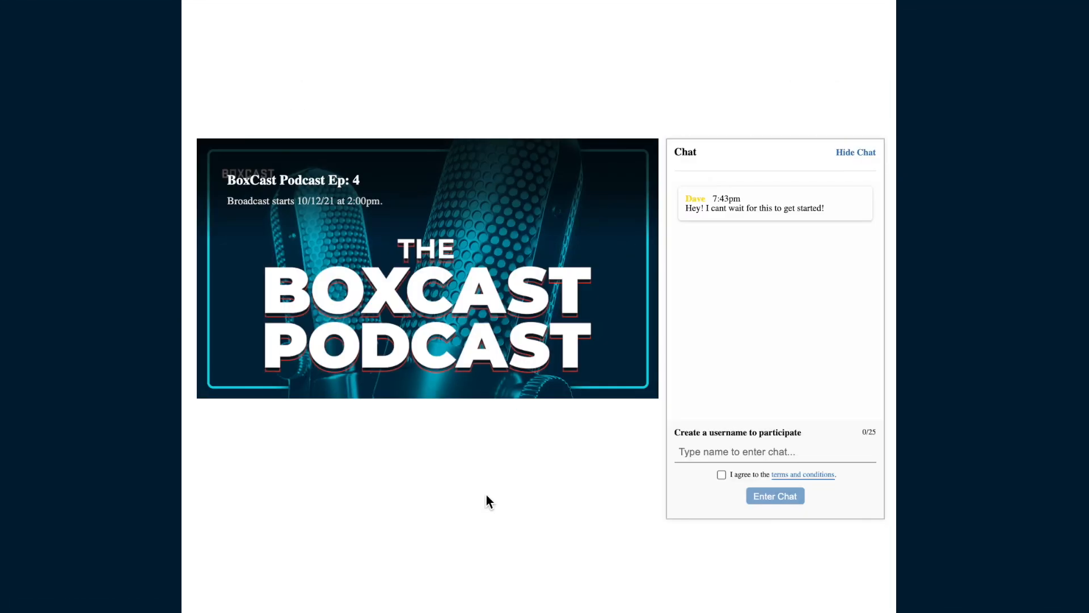
{"action": "type", "text": "Sam"}
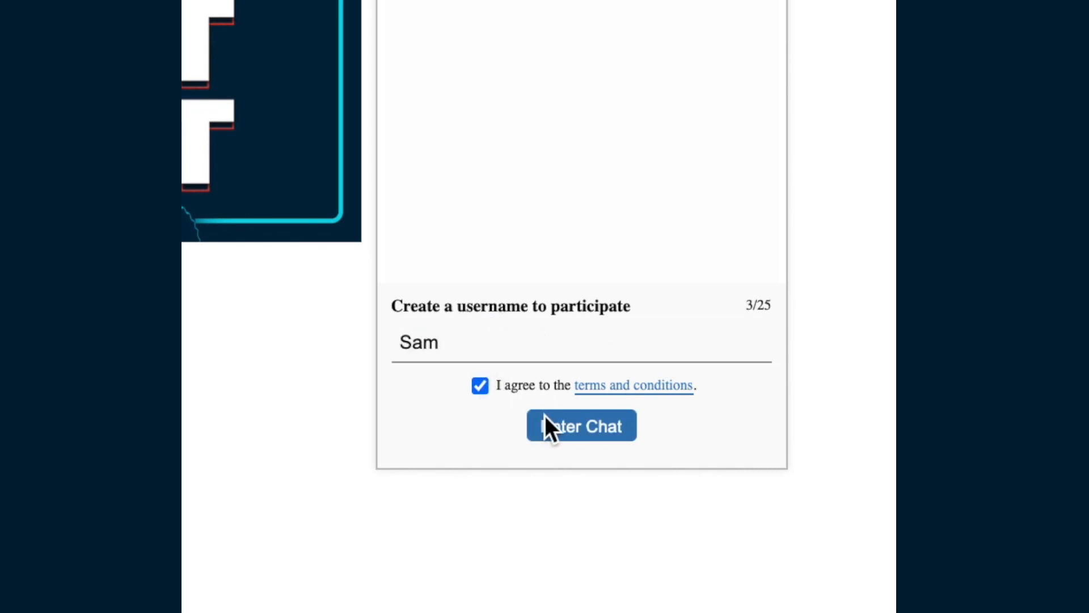
{"action": "left_click", "coordinate": [581, 425]}
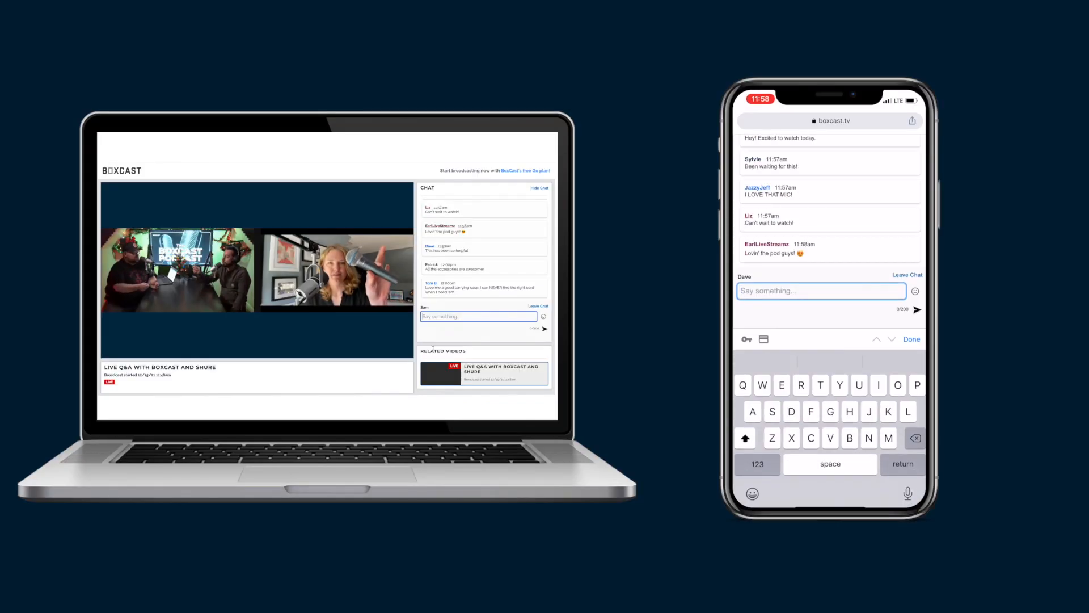
Go back to the Dashboard with BoxCast Podcast Ep: 4 as the one upcoming broadcast
{"action": "type", "text": "This has"}
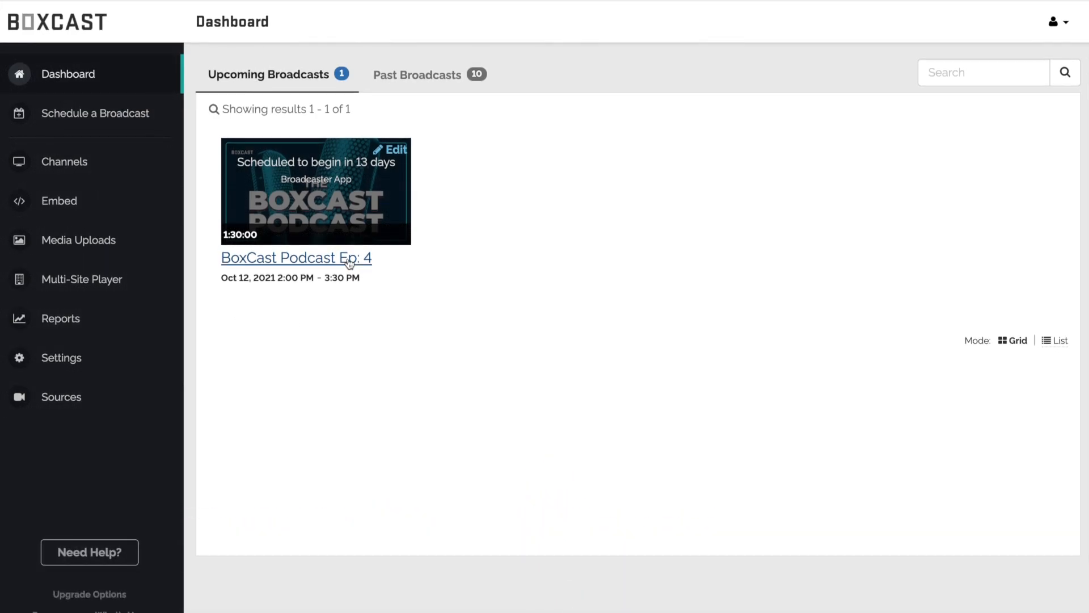
Post 'We will be getting started shortly!' from Moderate Chat on BoxCast Podcast Ep: 4
{"action": "left_click", "coordinate": [295, 257]}
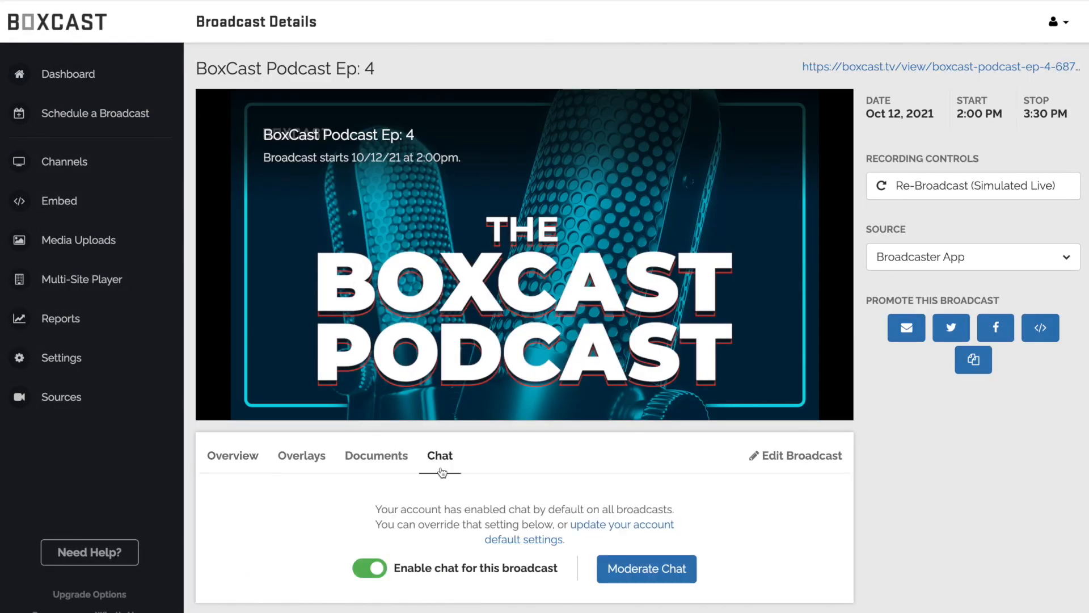
{"action": "left_click", "coordinate": [644, 568]}
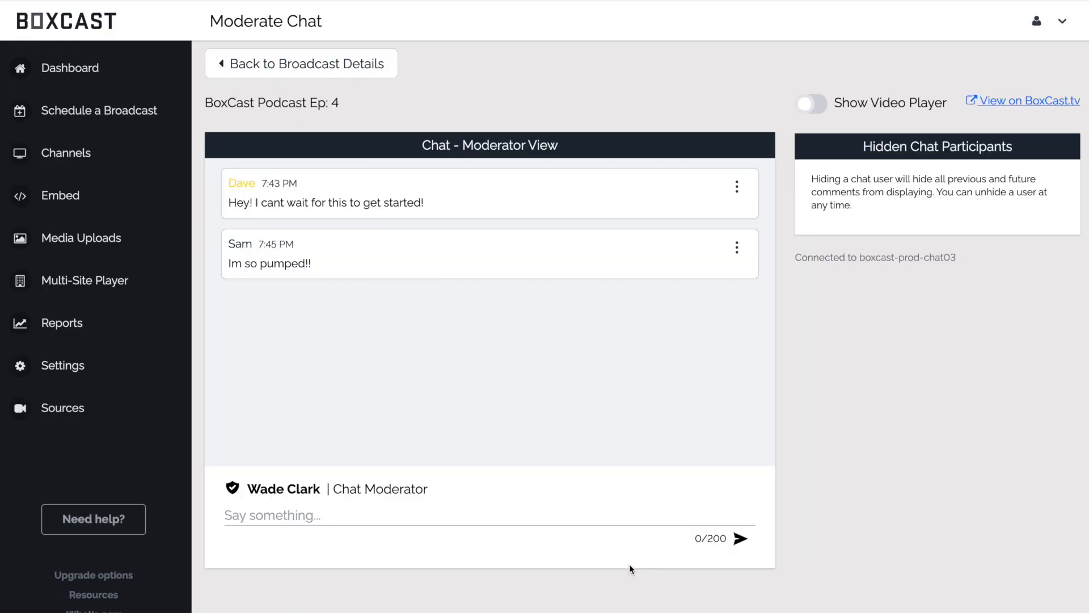
{"action": "left_click", "coordinate": [742, 538]}
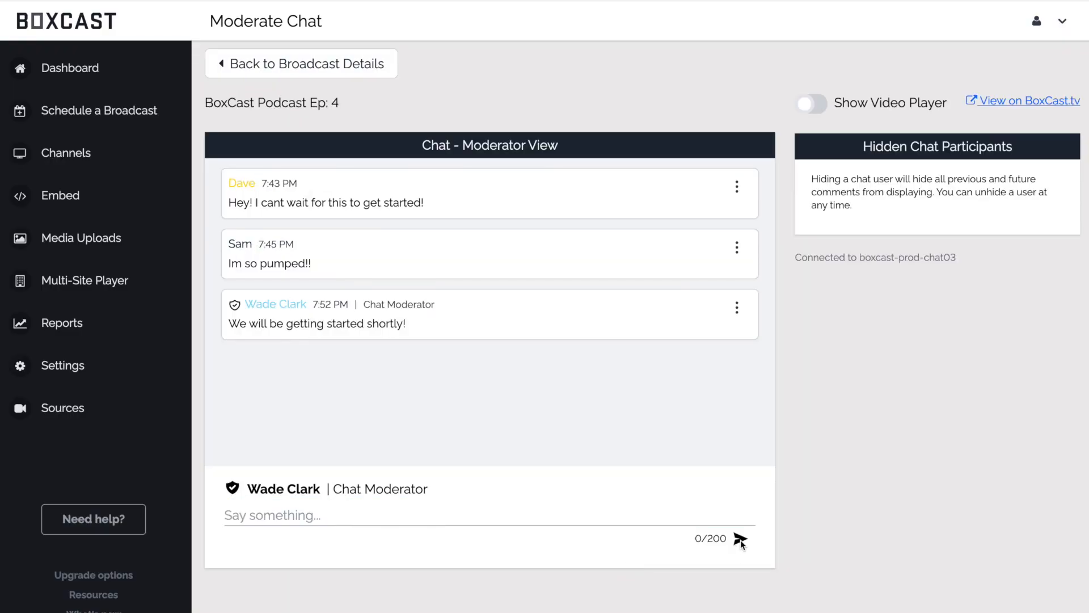
{"action": "left_click", "coordinate": [737, 186]}
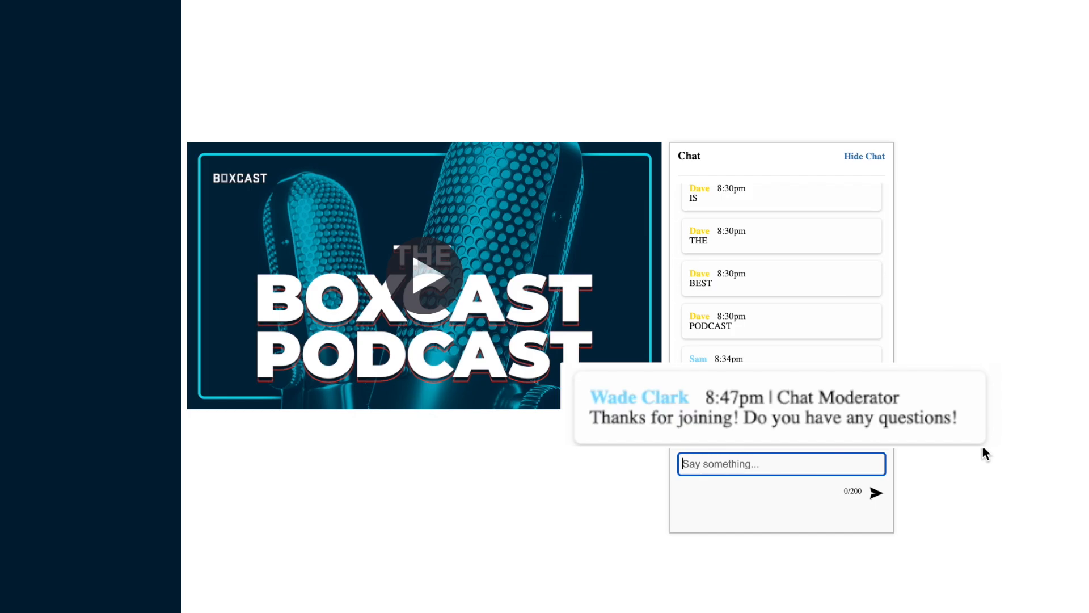
{"action": "left_click", "coordinate": [810, 103]}
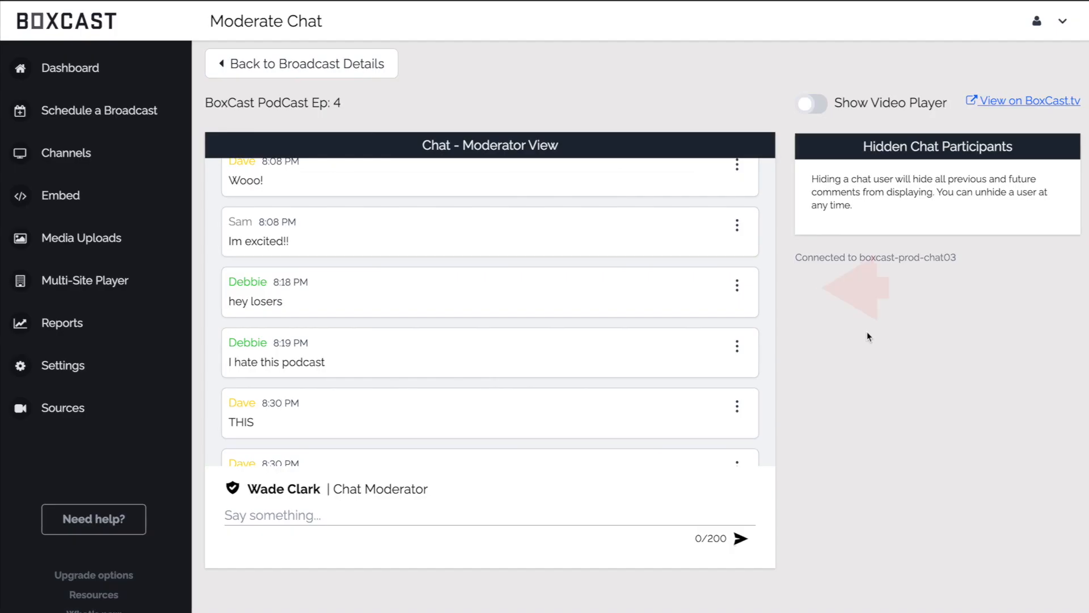
Hide the 'hey losers' and 'I hate this podcast' comments, then hide their author Debbie
{"action": "left_click", "coordinate": [736, 285]}
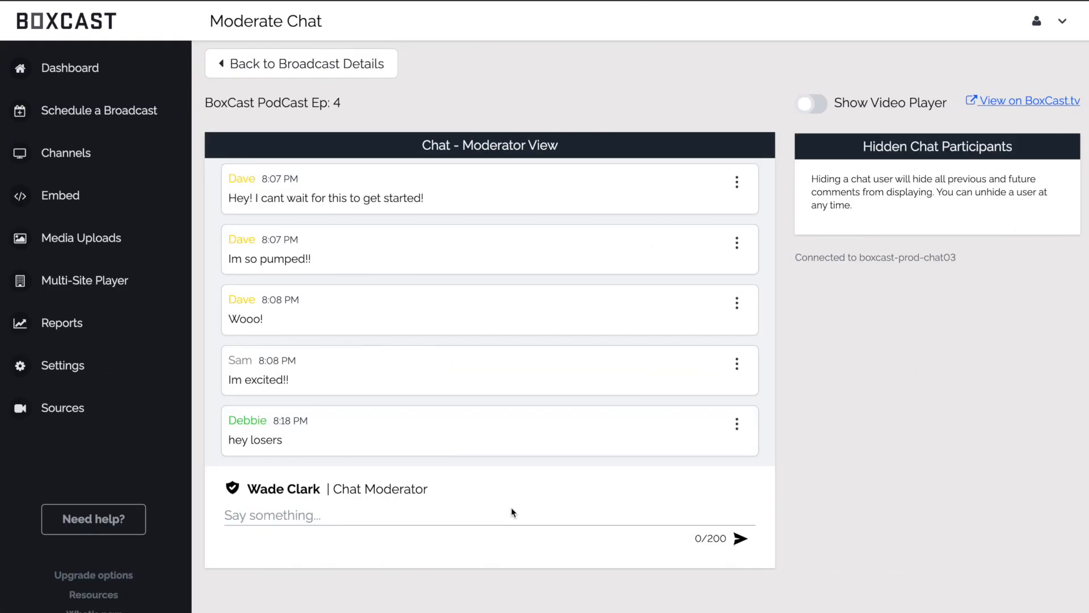
{"action": "left_click", "coordinate": [736, 423]}
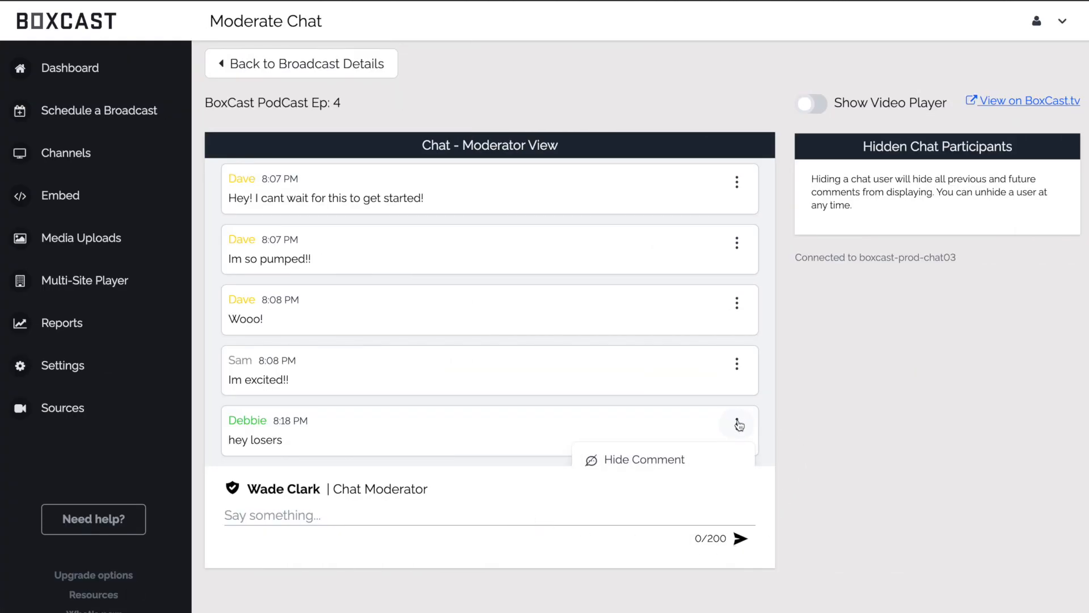
{"action": "left_click", "coordinate": [643, 459]}
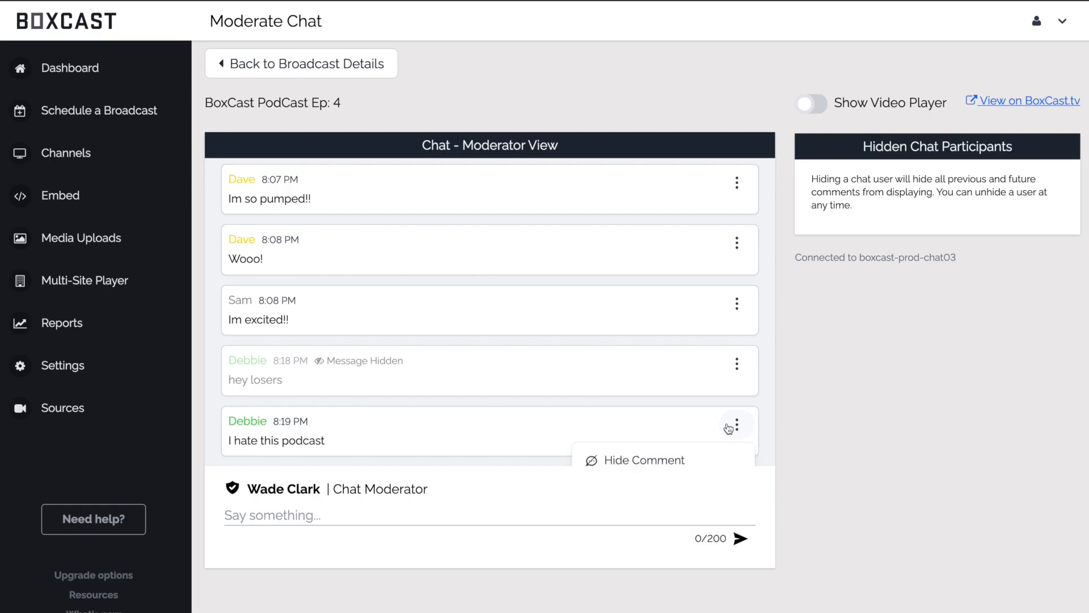
{"action": "left_click", "coordinate": [643, 460]}
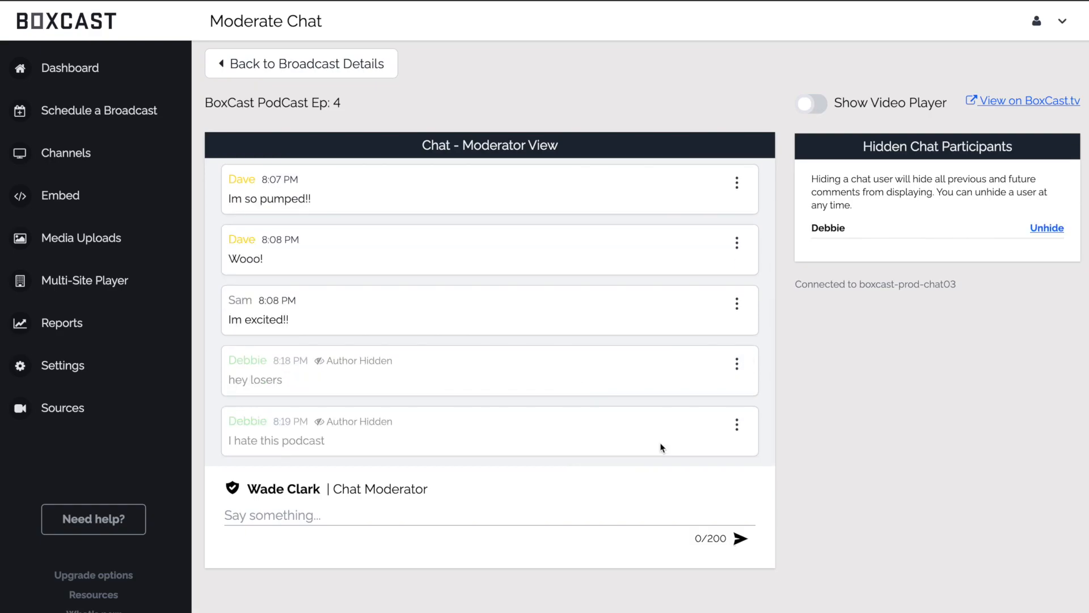
{"action": "left_click", "coordinate": [1046, 227]}
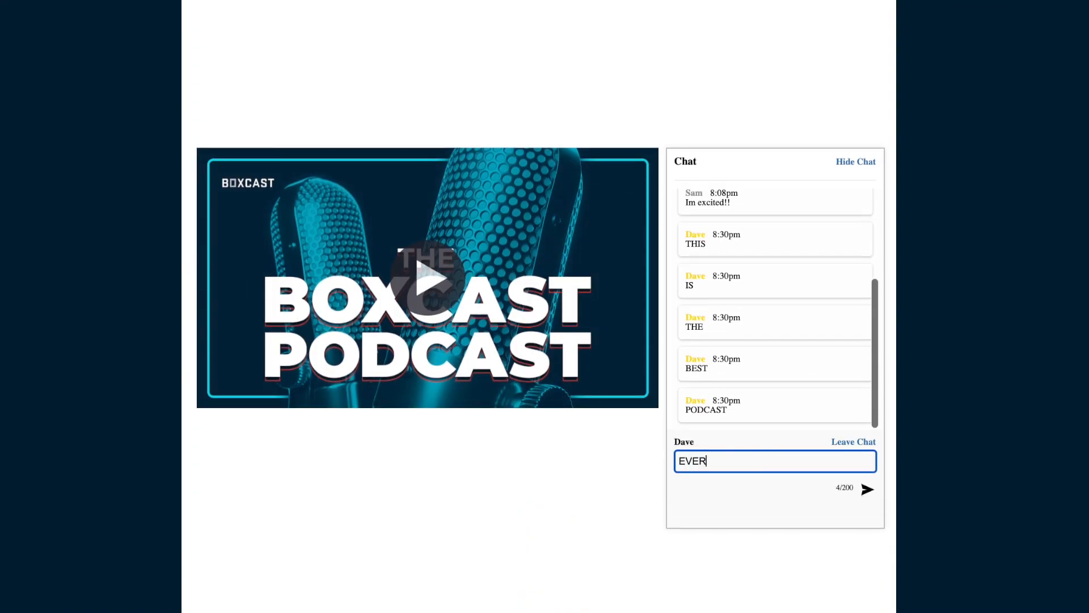
Type 'EVERRRRRR' in the embedded chat's Say something box, leaving it unsent
{"action": "type", "text": "RRRRR"}
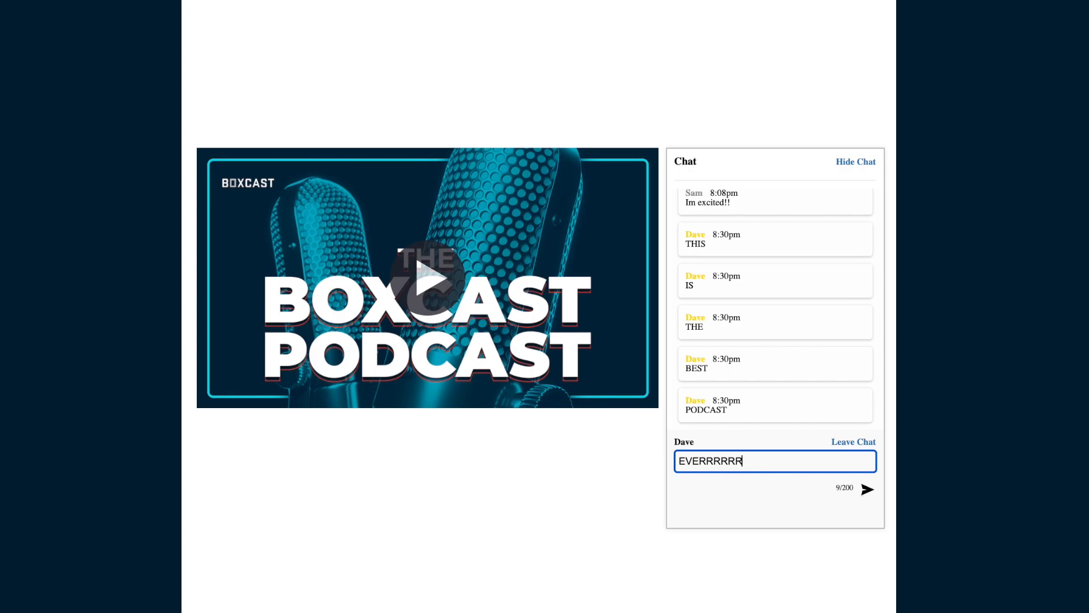